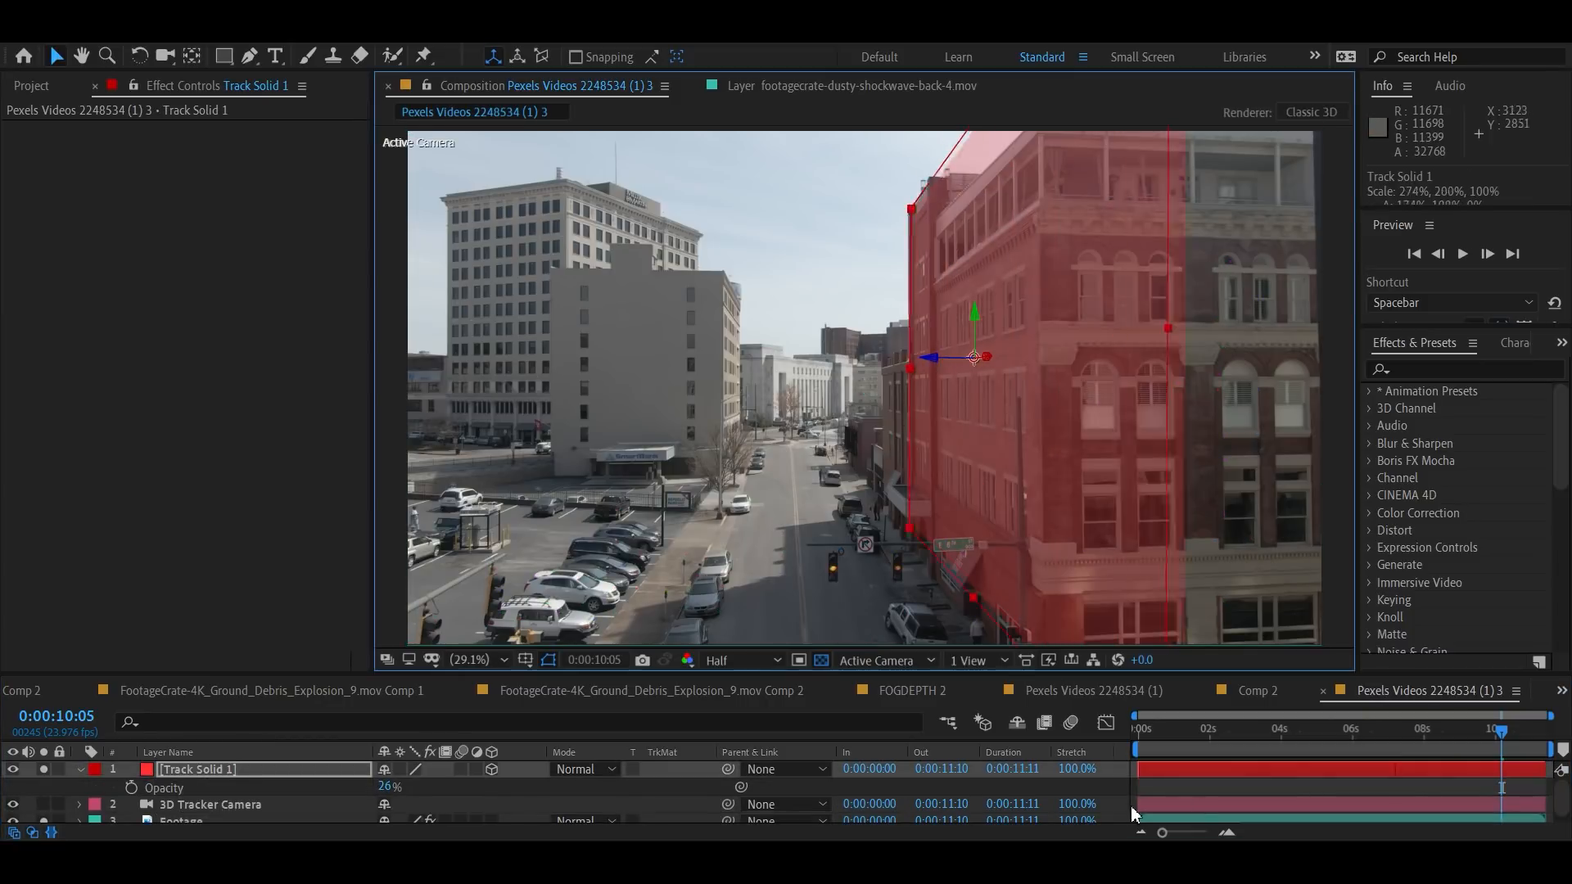
# - Add Pen mask points along the brick building's roofline on Track Solid 1
pyautogui.moveTo(973, 357); pyautogui.dragTo(943, 362)
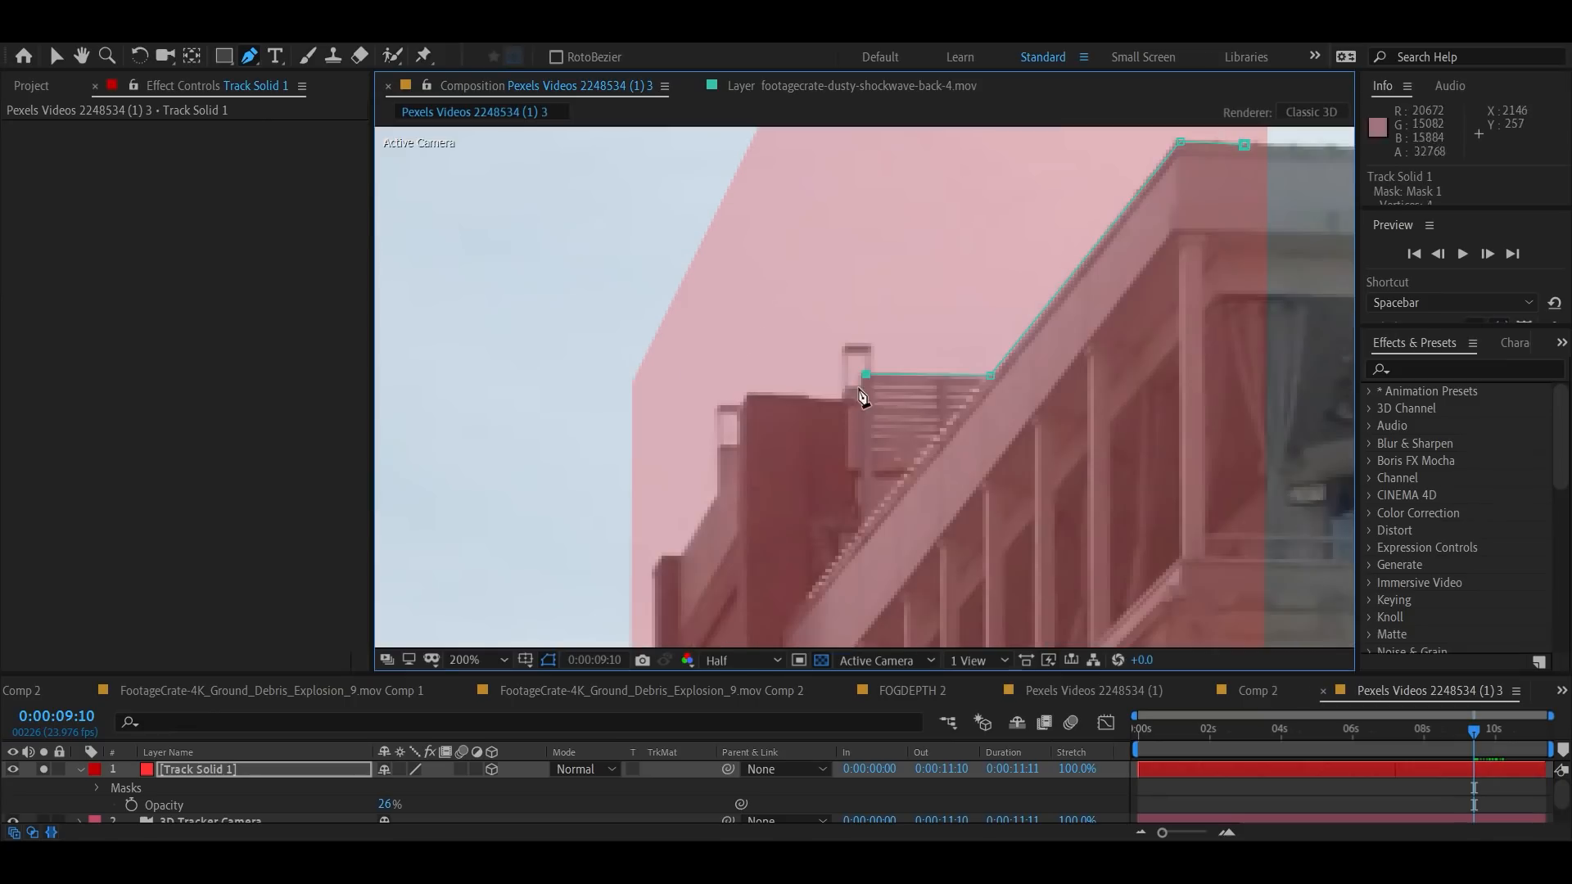
pyautogui.click(464, 660)
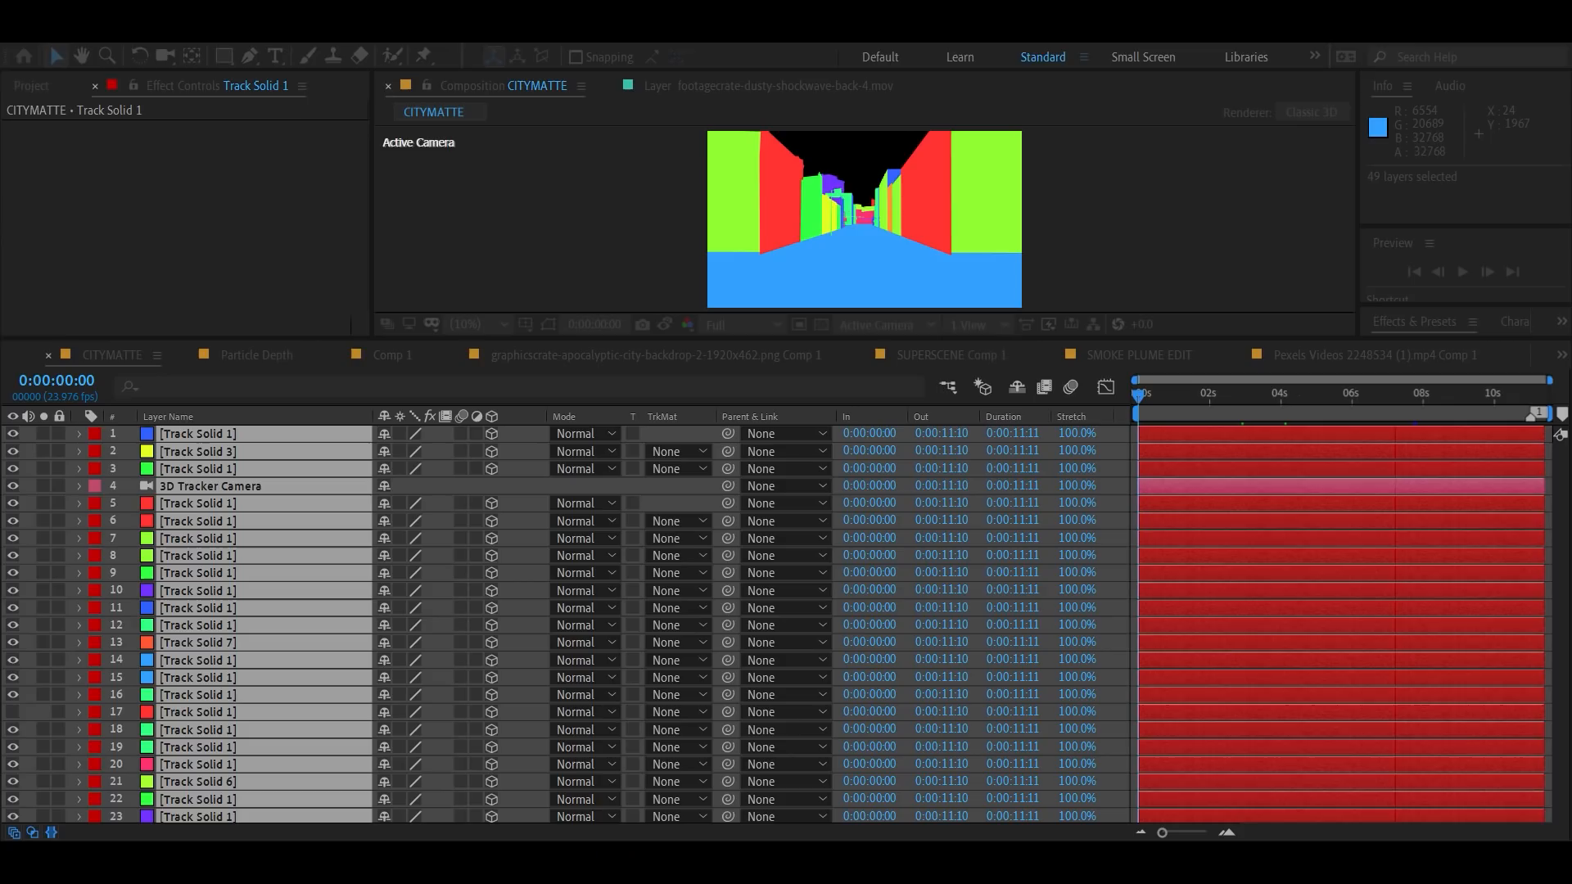
# - Search '3d' in Effects & Presets and apply 3D Channel Extract to the Depth layer
pyautogui.write('3d')
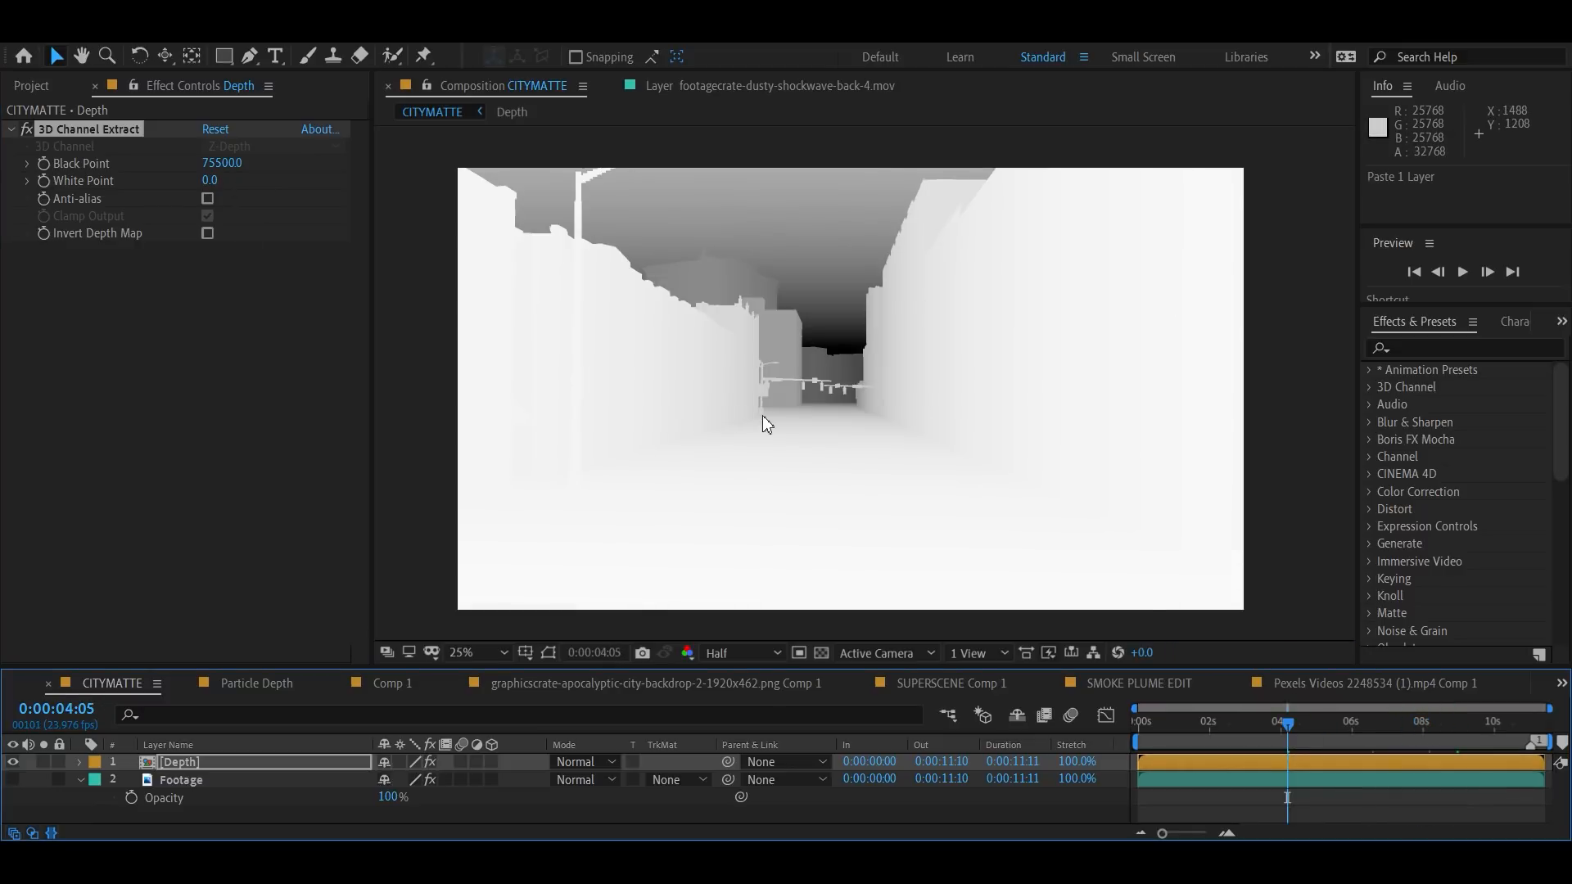
pyautogui.click(207, 233)
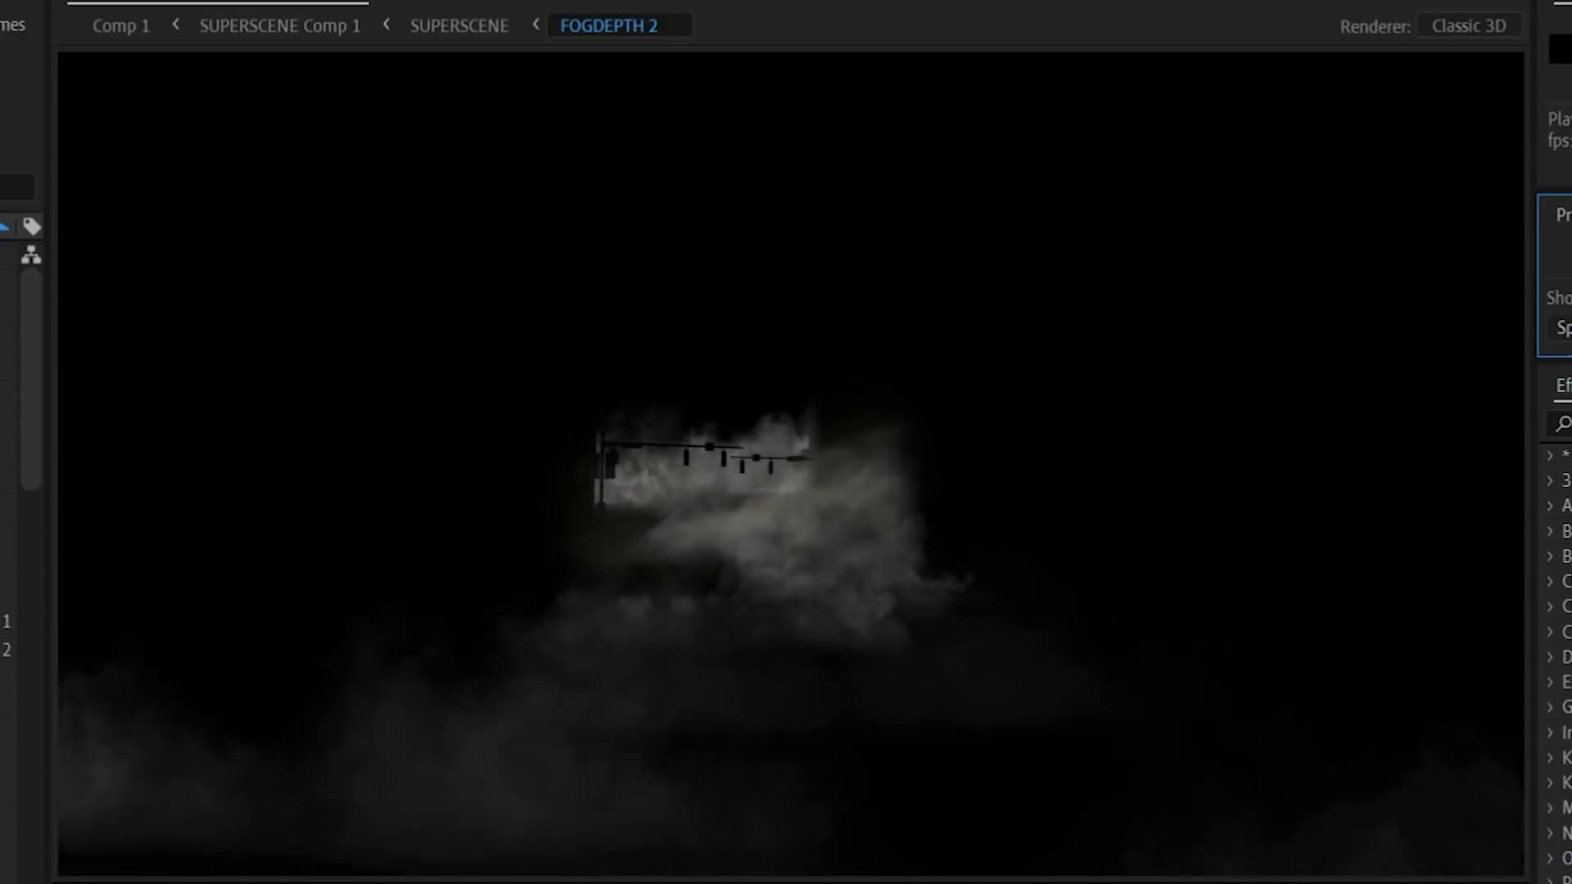
# - Open FOGDEPTH 2 to view the depth-matted fog around the traffic signal
pyautogui.click(459, 25)
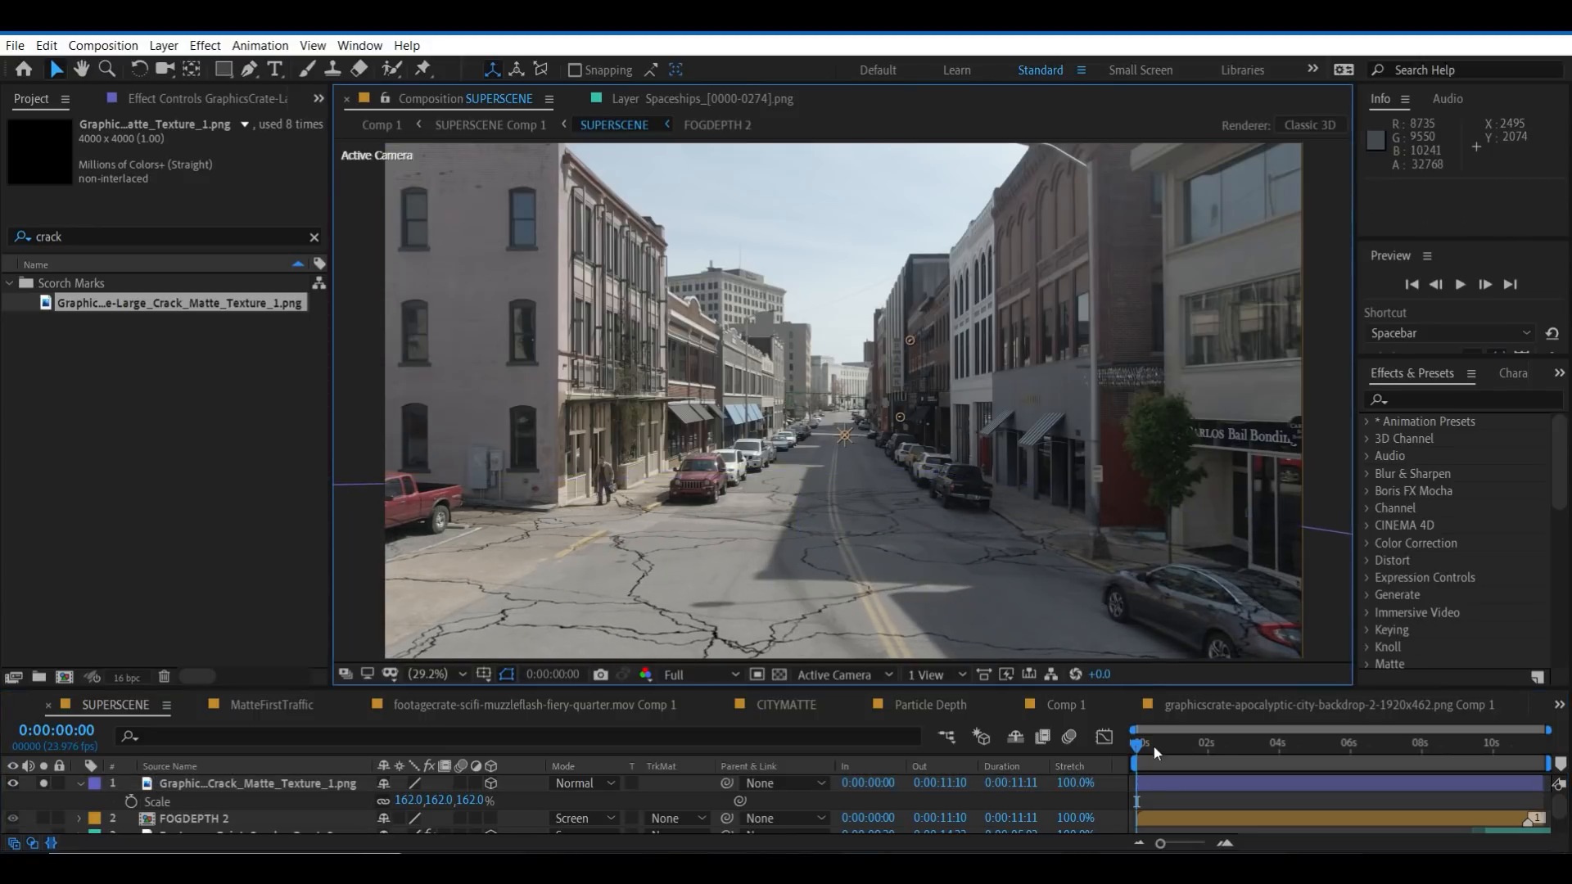
# - Play, replay and stop the SUPERSCENE preview of the cracked, scorched street
pyautogui.click(1460, 285)
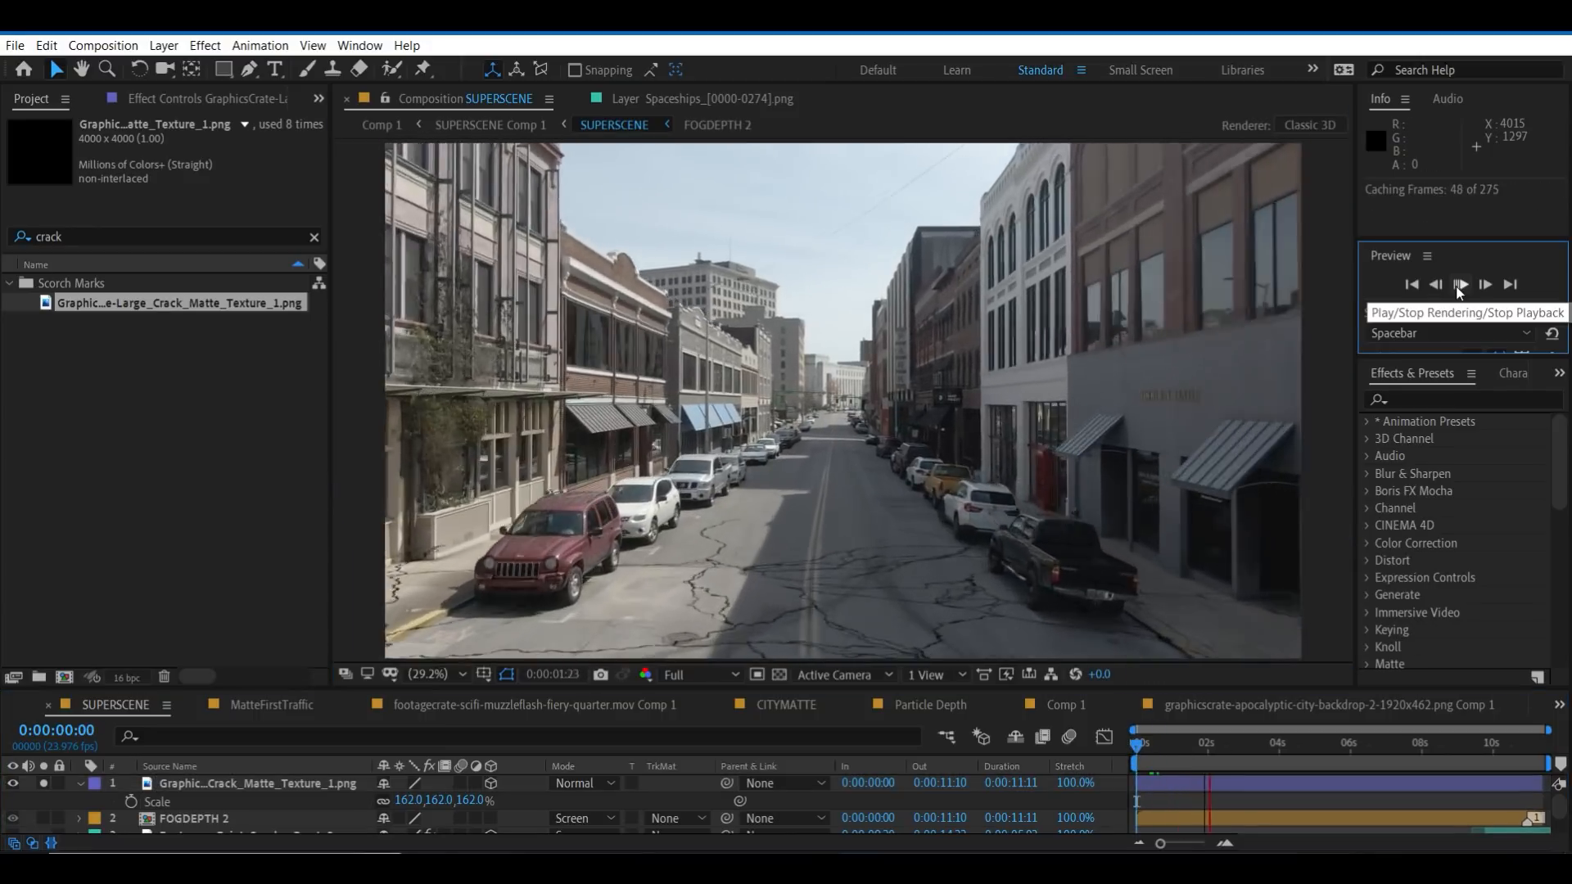
pyautogui.click(1459, 285)
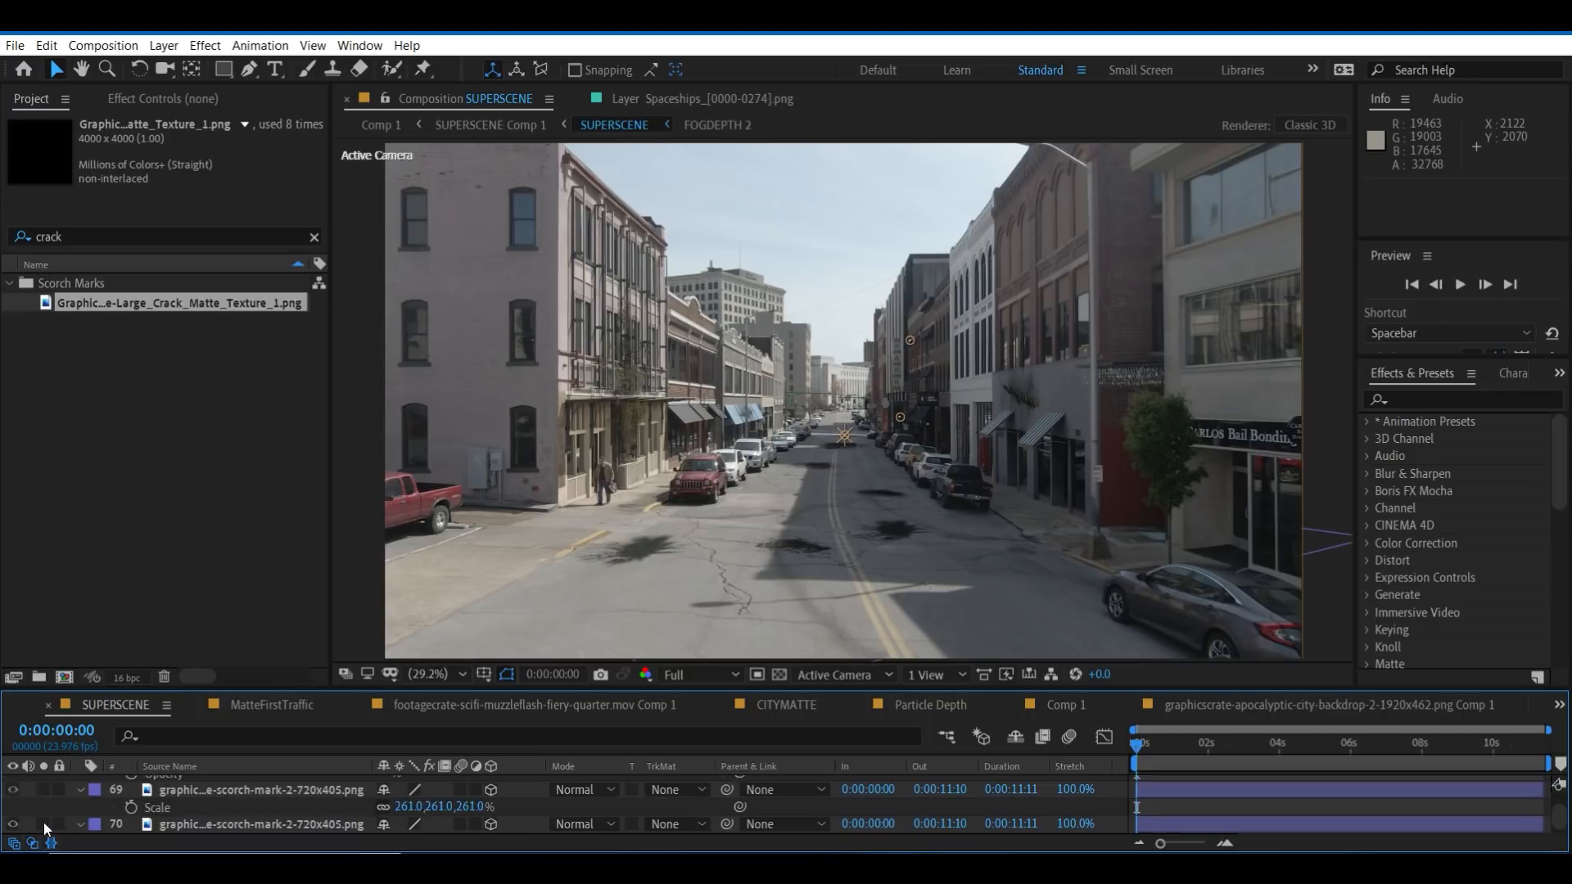
pyautogui.click(1460, 284)
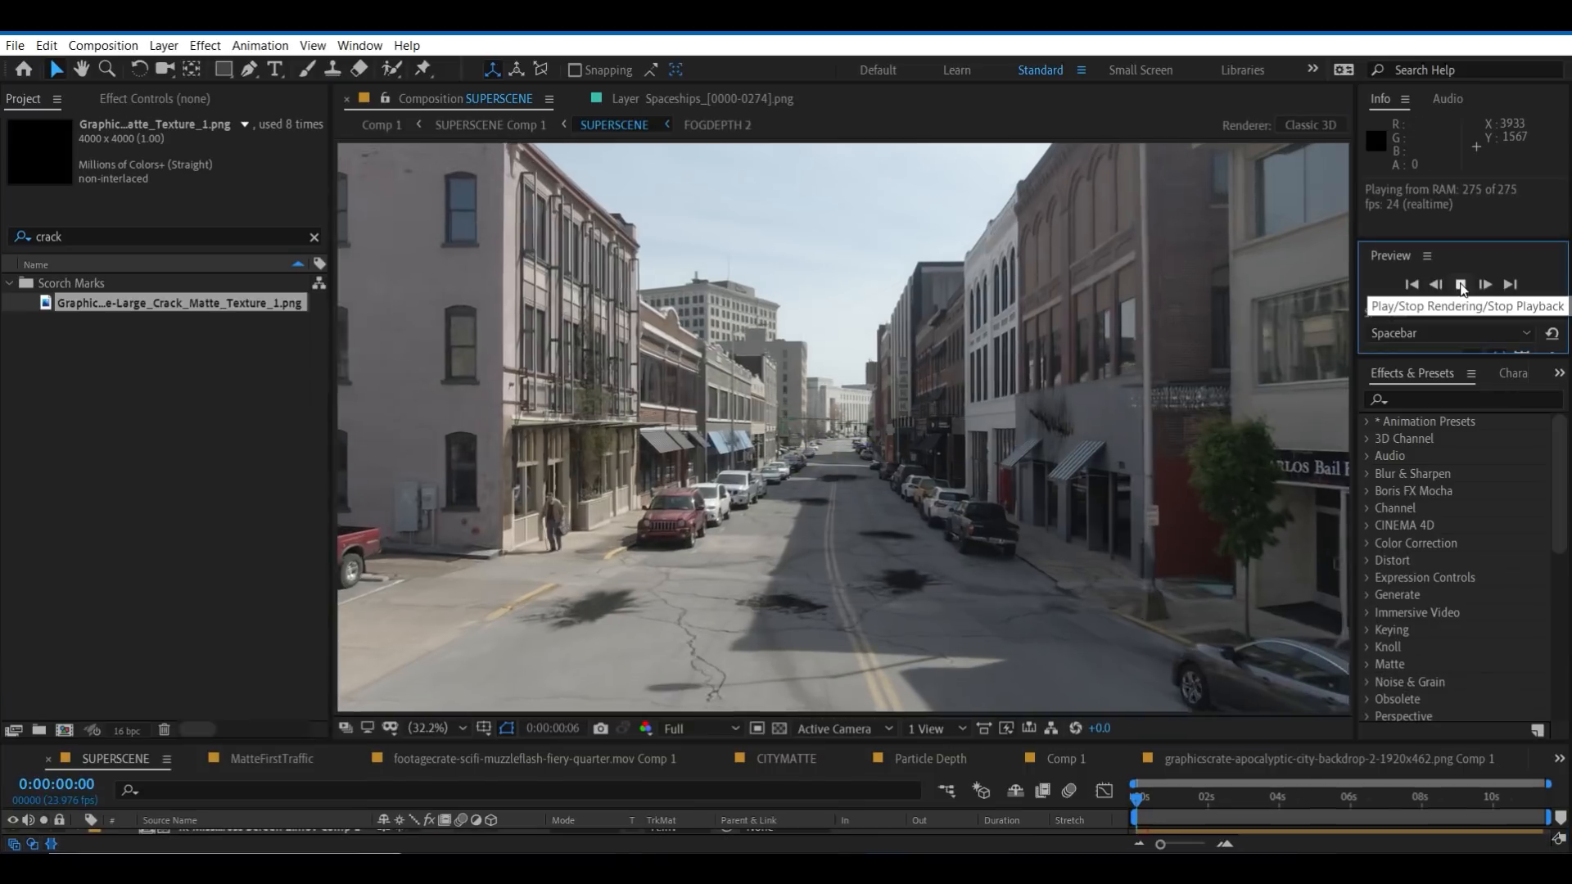
pyautogui.click(1460, 285)
pyautogui.write('repet')
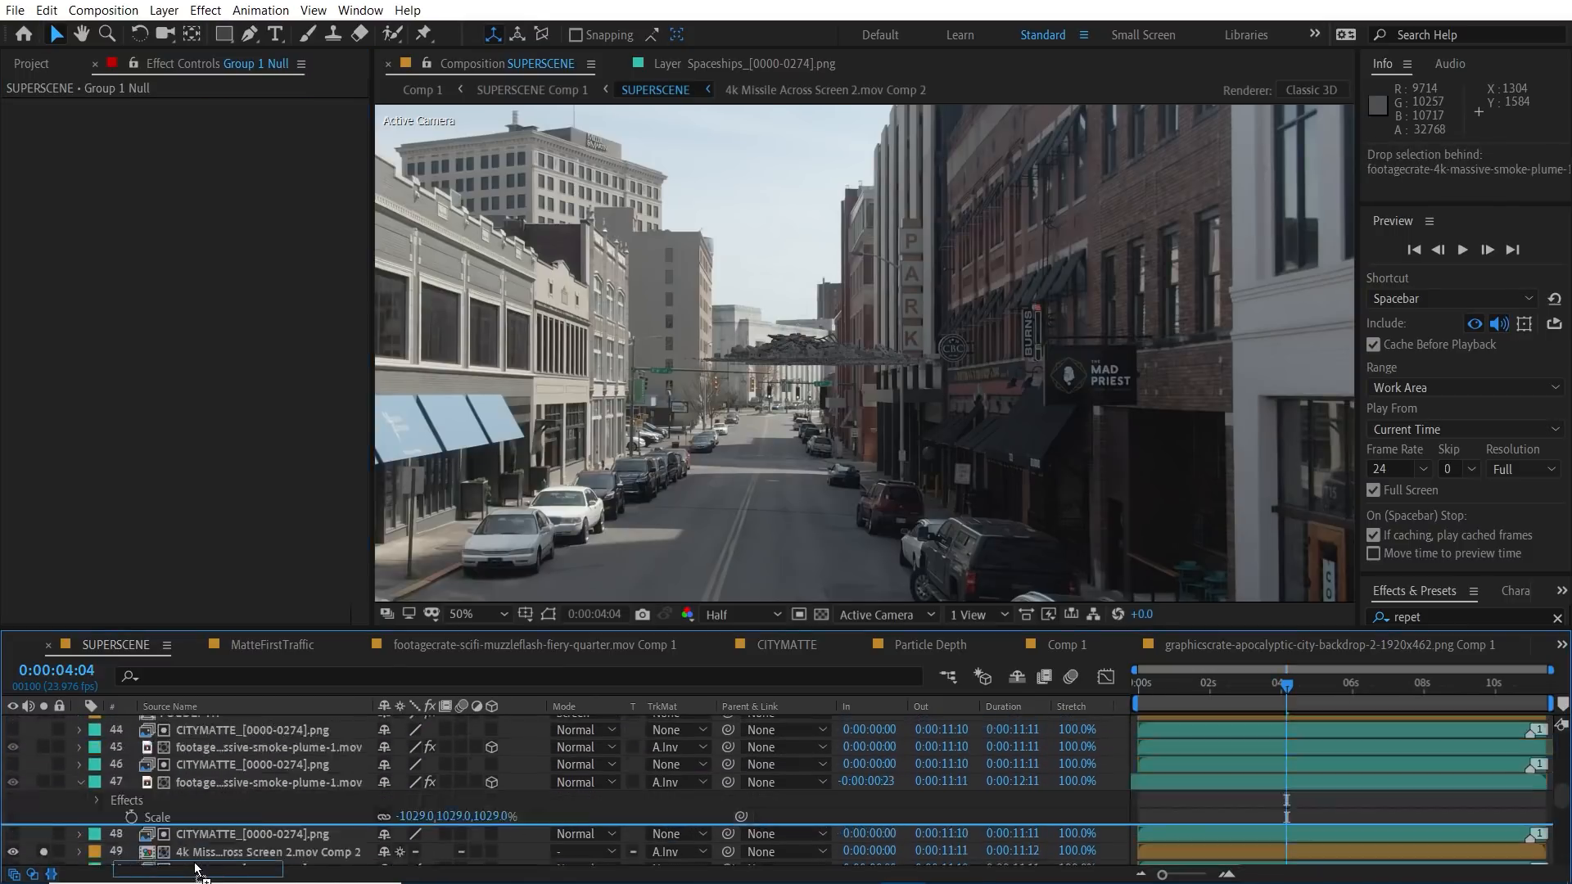
# - Scroll the SUPERSCENE timeline down through the smoke plume and missile layers
pyautogui.scroll(-3)
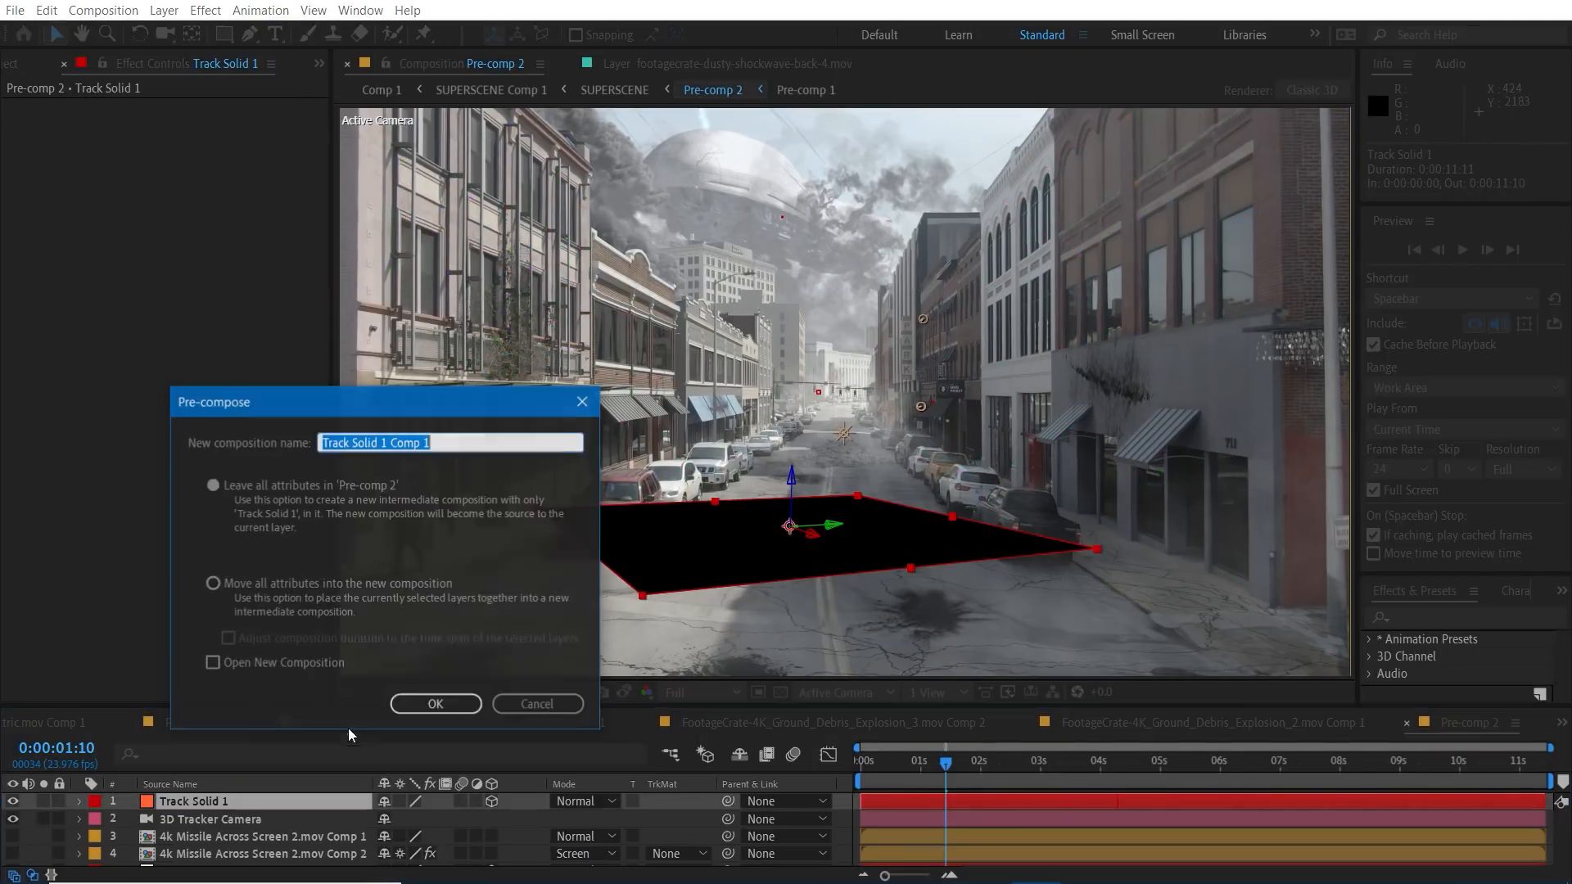
# - Confirm pre-composing Track Solid 1 as Laser Impact, then open the new comp
pyautogui.click(435, 703)
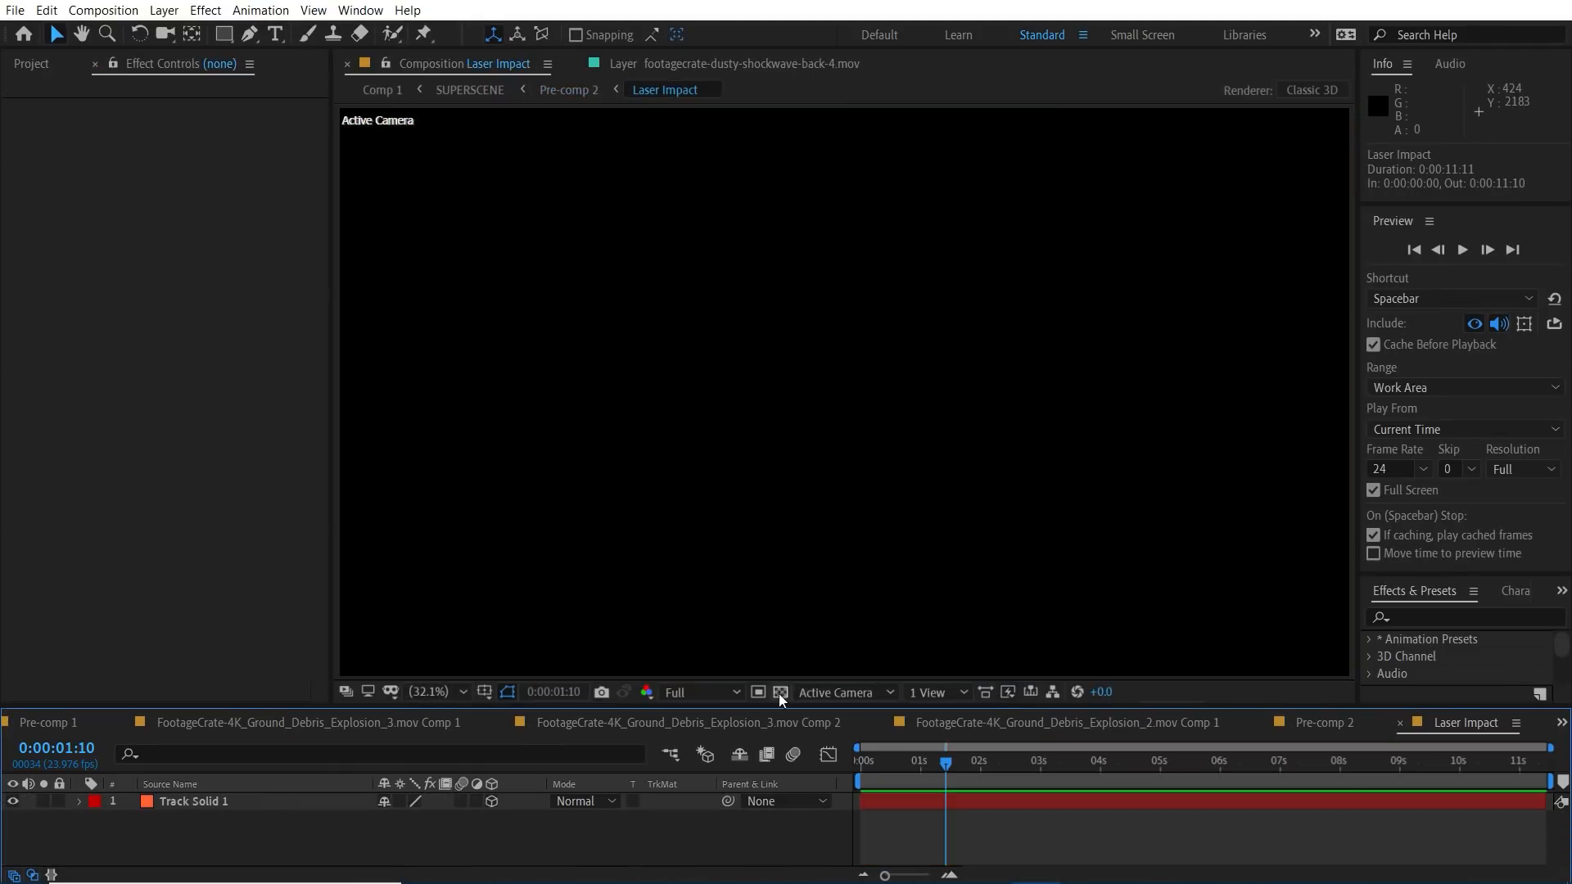
pyautogui.click(567, 89)
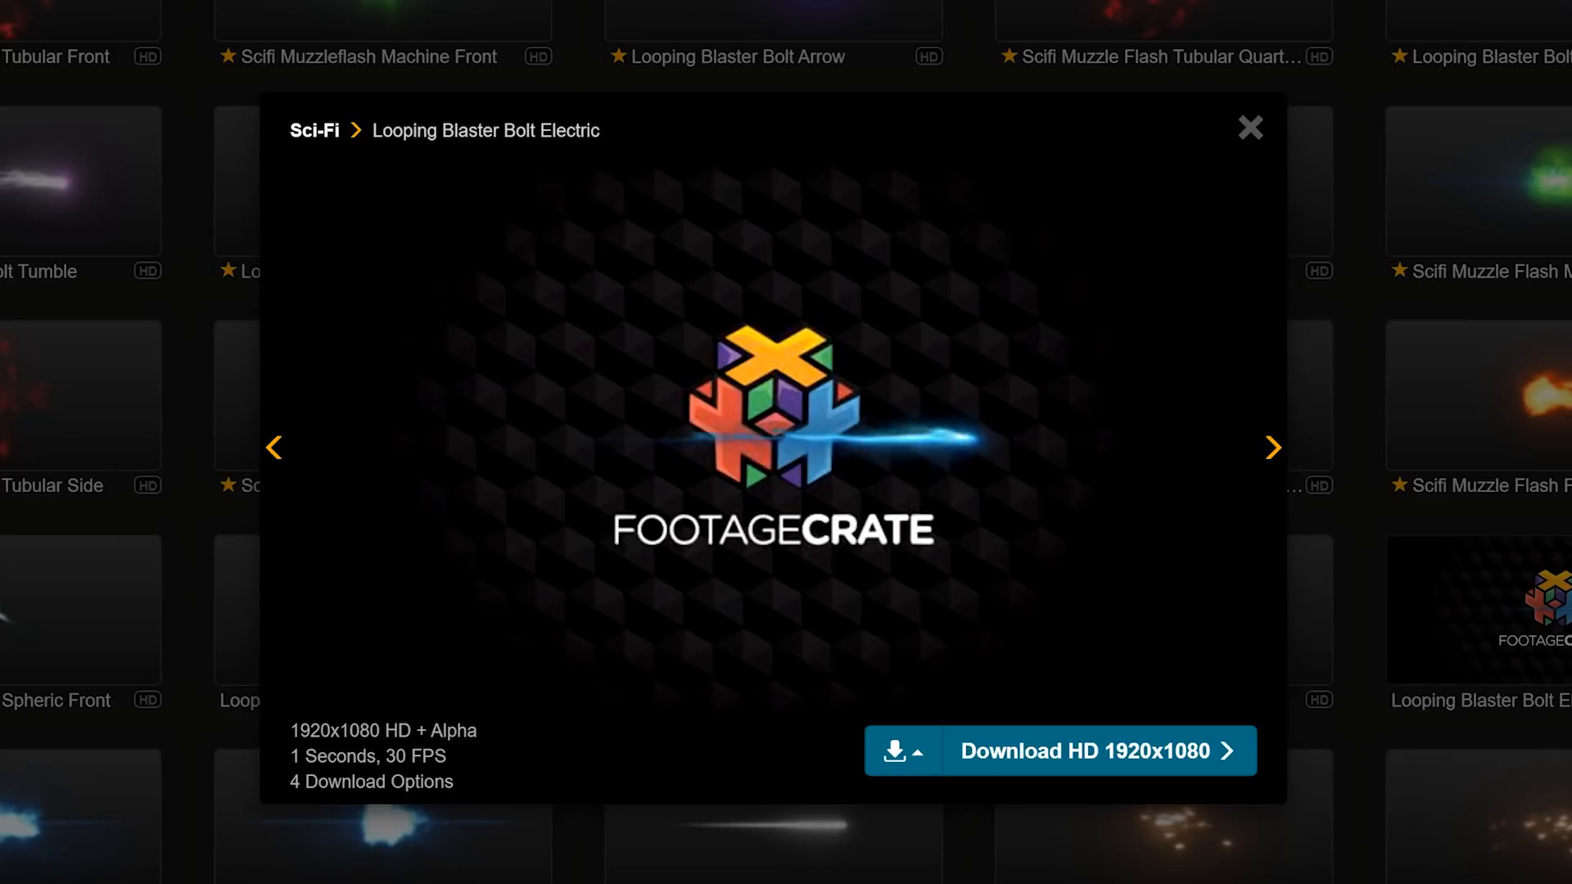
# - Download the Looping Blaster Bolt Electric clip at HD 1920x1080
pyautogui.click(1273, 447)
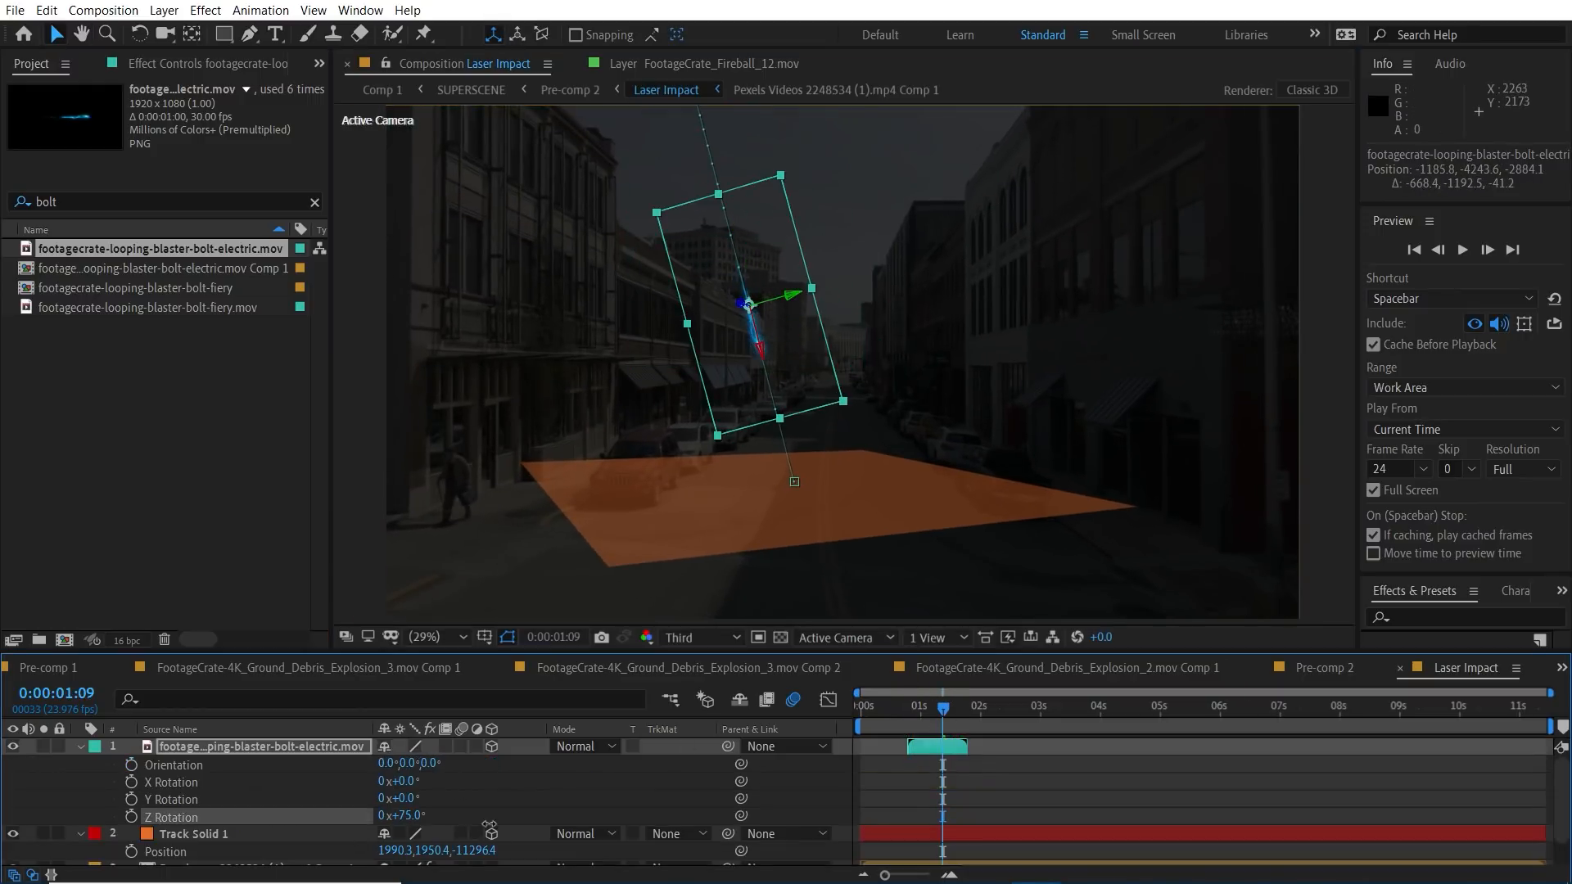
# - Make the blaster bolt a 3D layer tilted 75° above Track Solid 1
pyautogui.click(947, 706)
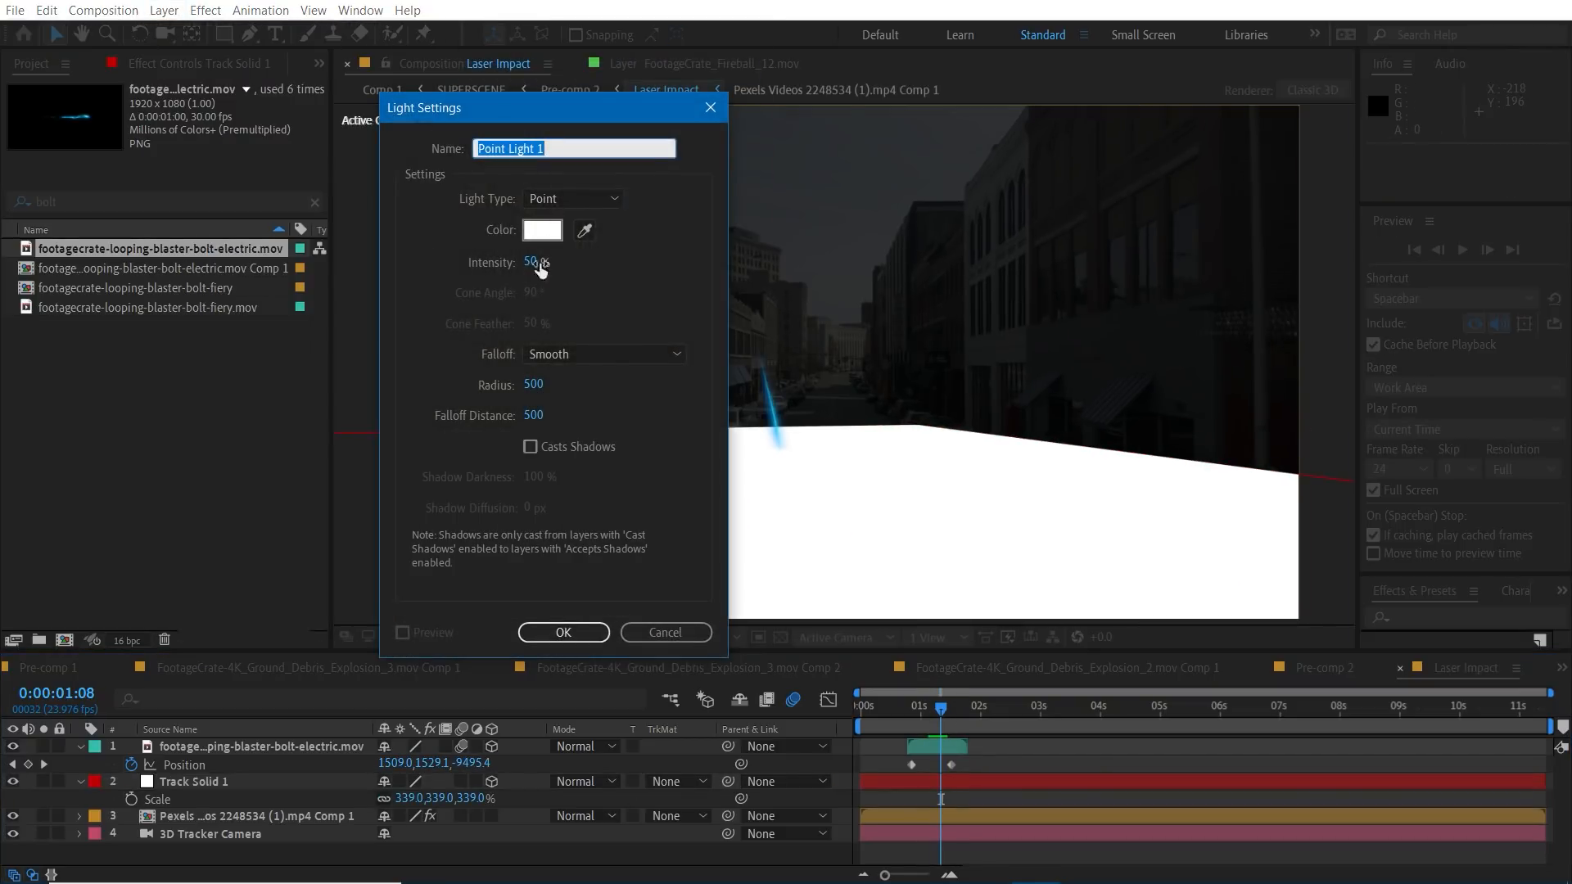
# - Set the Point Light's intensity in Light Settings
pyautogui.click(563, 633)
pyautogui.write('solid c')
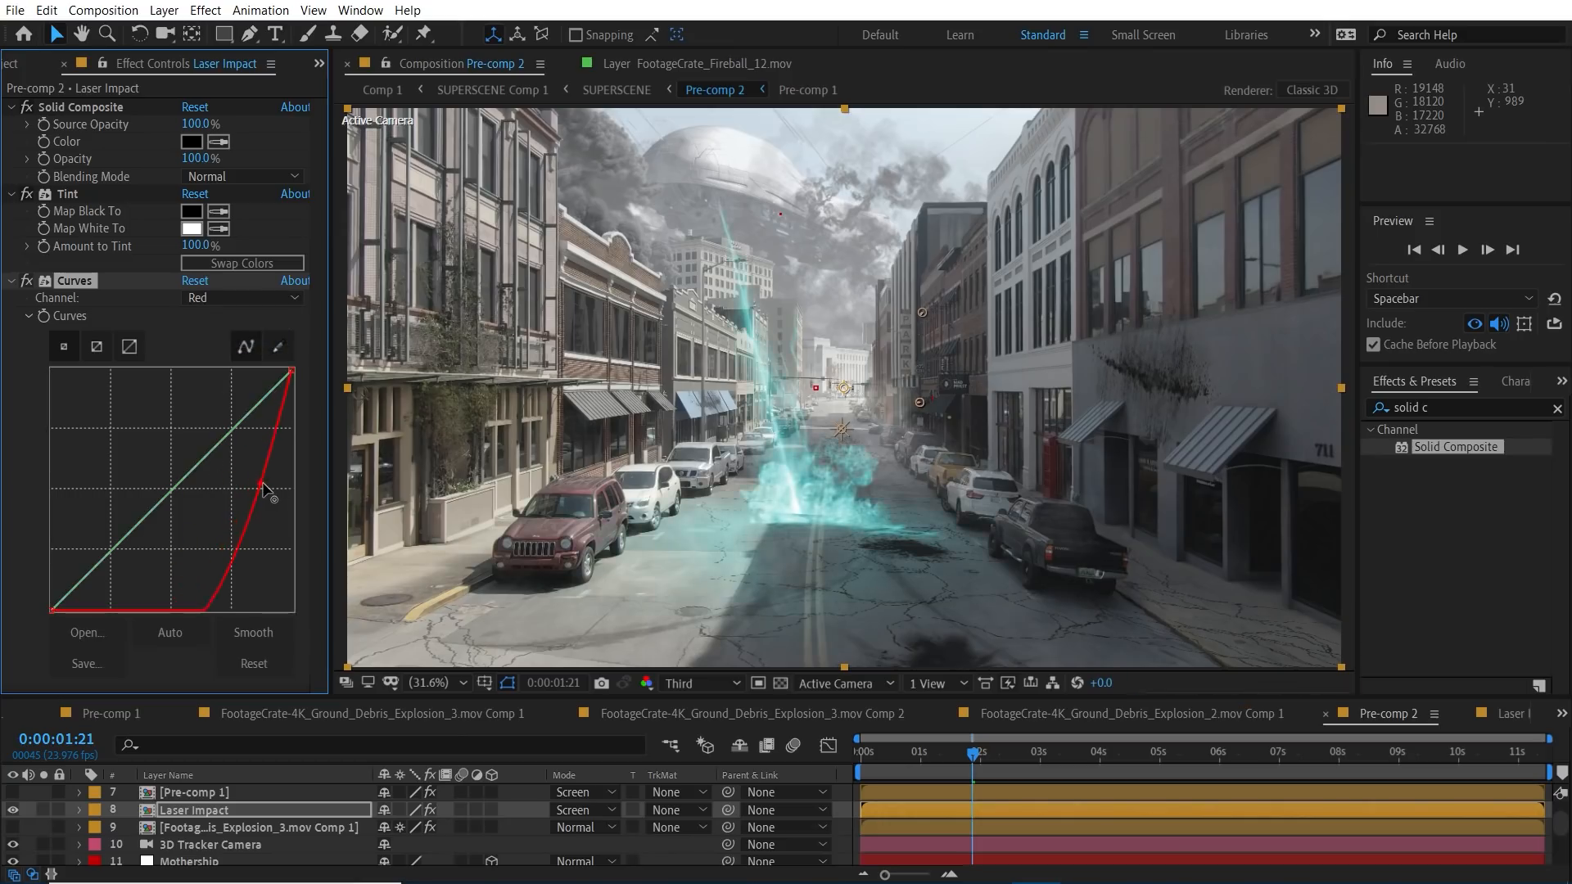
# - Switch the Laser Impact Curves effect to the Blue channel curve
pyautogui.click(240, 299)
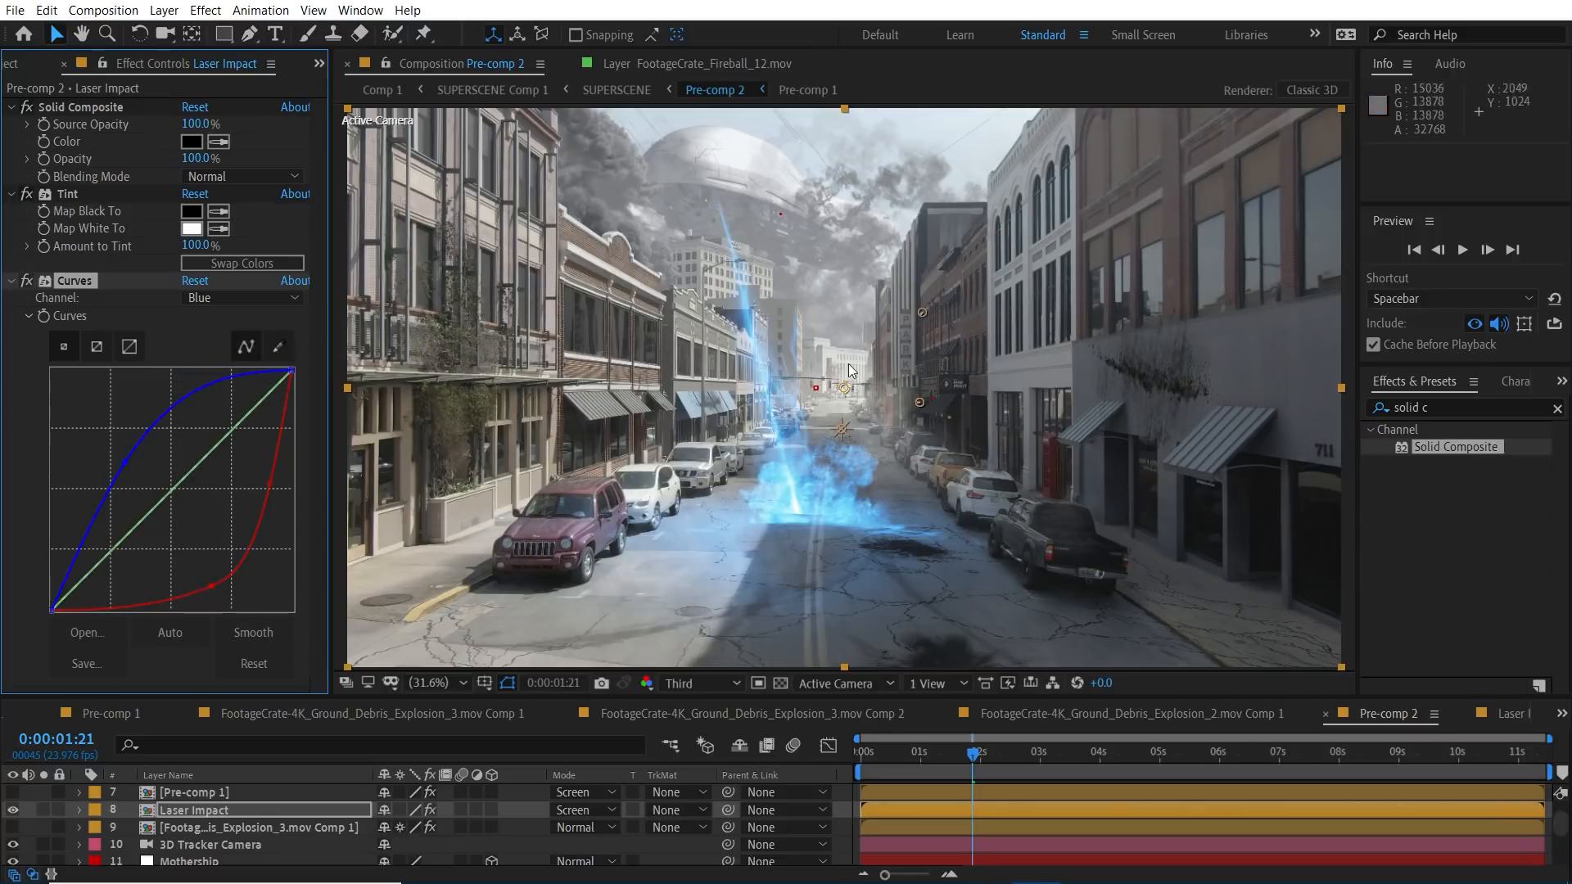
pyautogui.moveTo(772, 493)
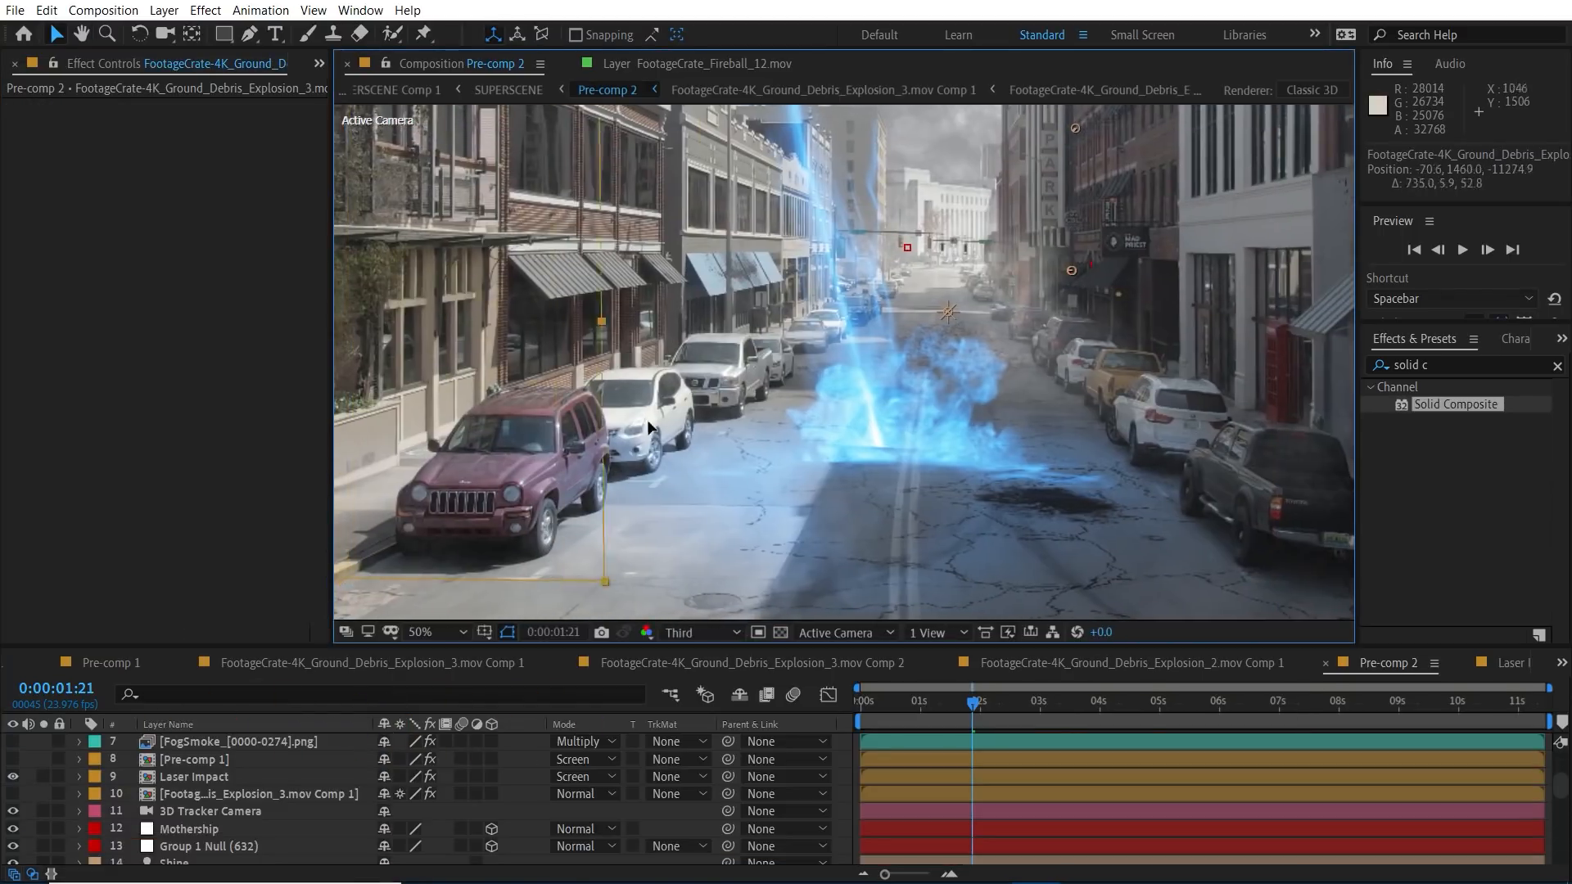
# - Move the debris explosion onto the impact spot and pre-compose it into its own composition
pyautogui.moveTo(652, 428); pyautogui.dragTo(841, 459)
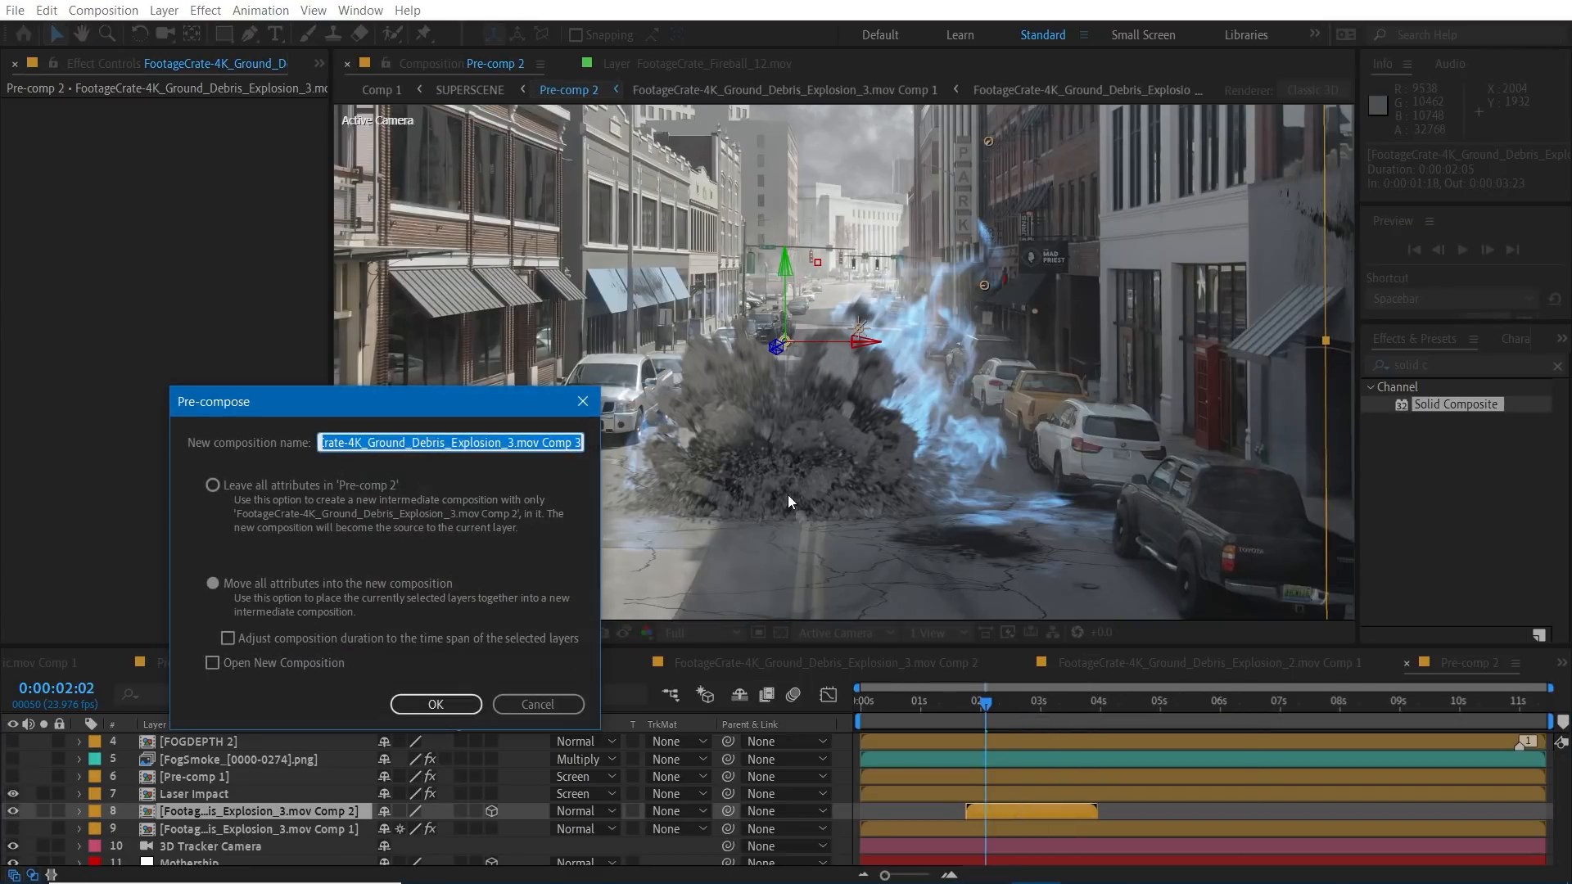
pyautogui.click(435, 704)
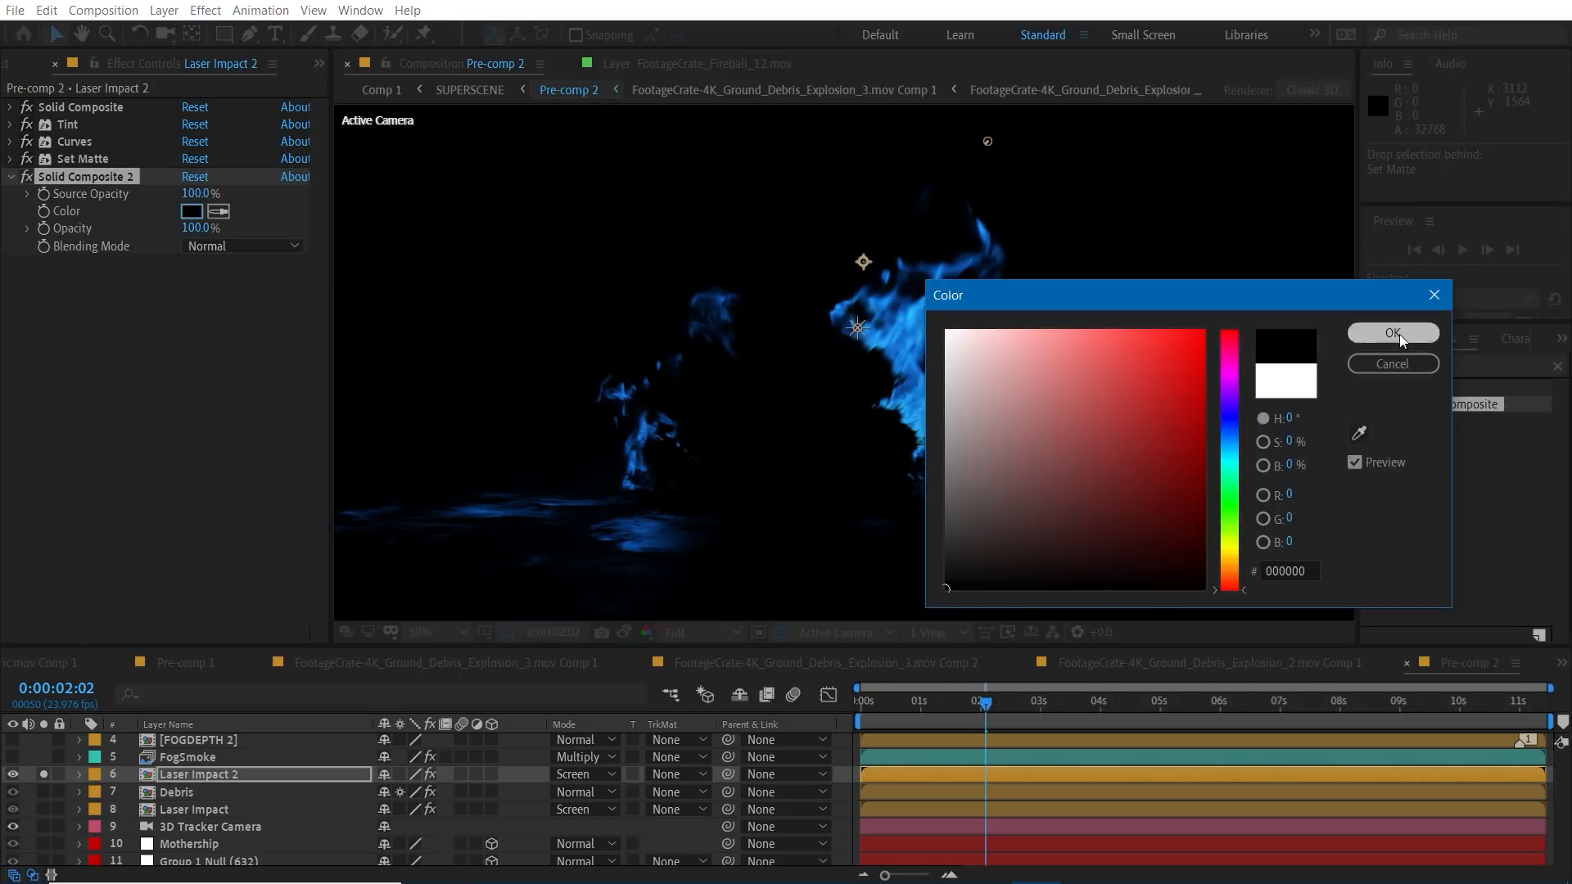
# - Set the second Solid Composite colour on the Laser Impact copy to black
pyautogui.click(1392, 333)
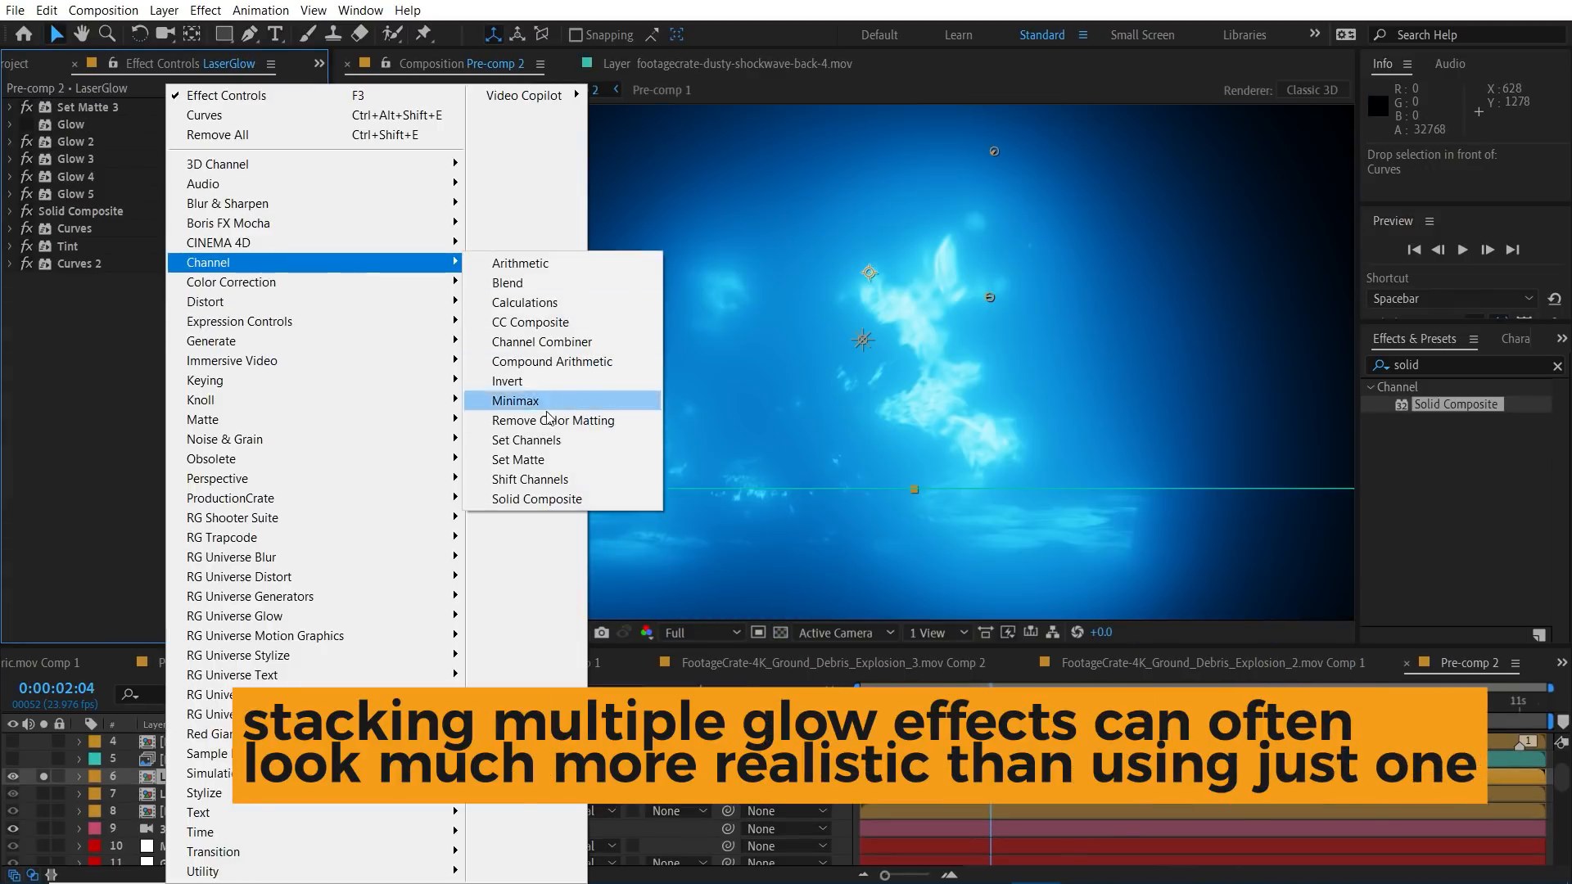
# - Add Set Matte to the LaserGlow layer and scrub back to the laser striking the street
pyautogui.click(518, 460)
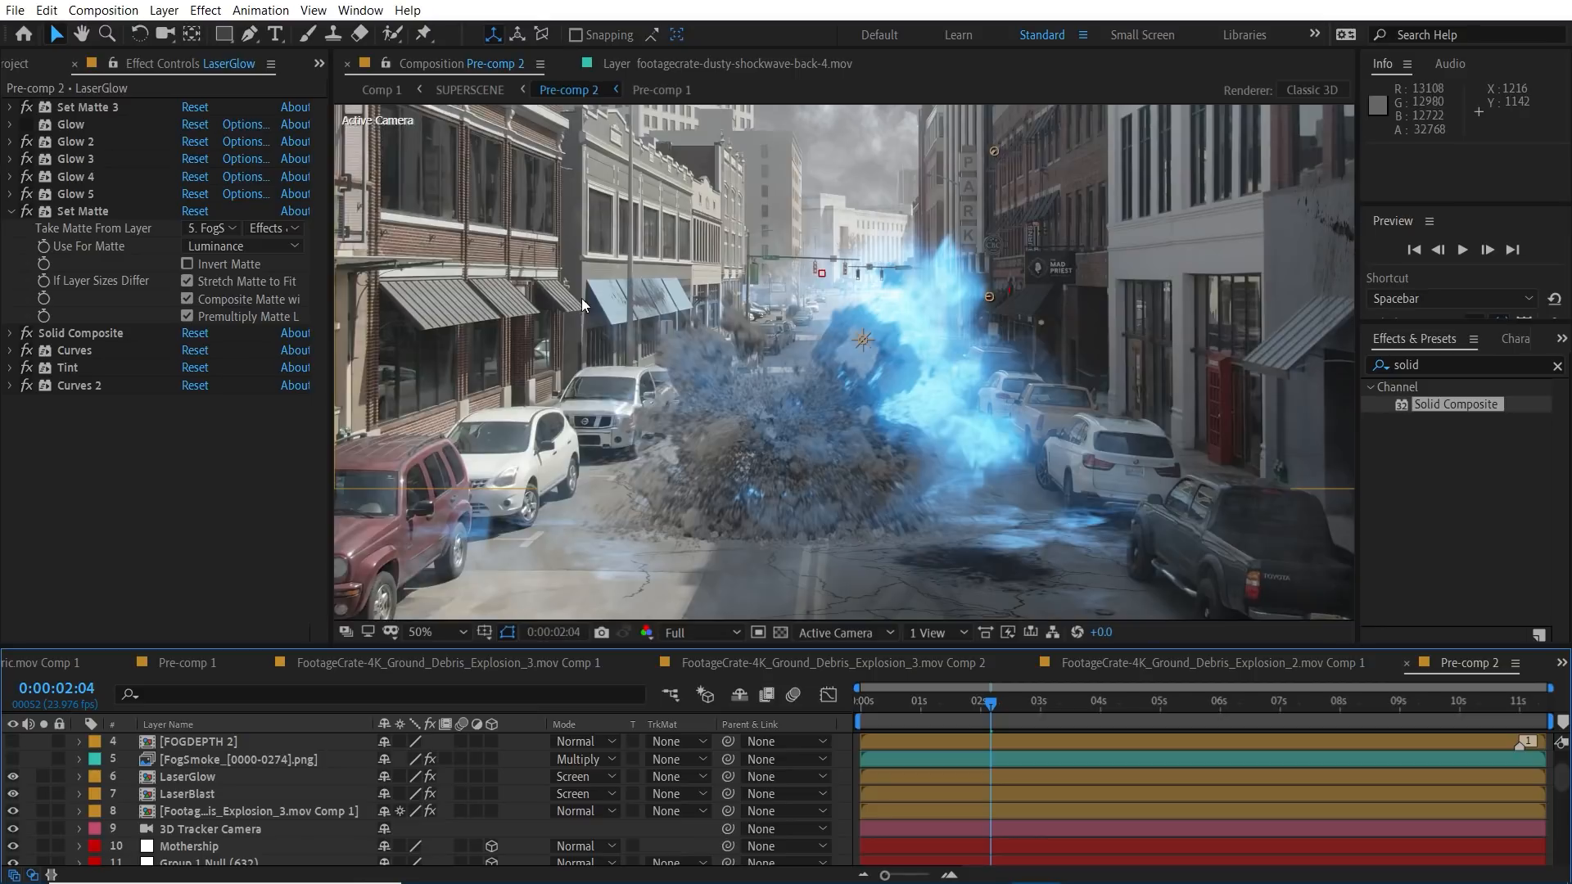
pyautogui.moveTo(990, 701); pyautogui.dragTo(973, 701)
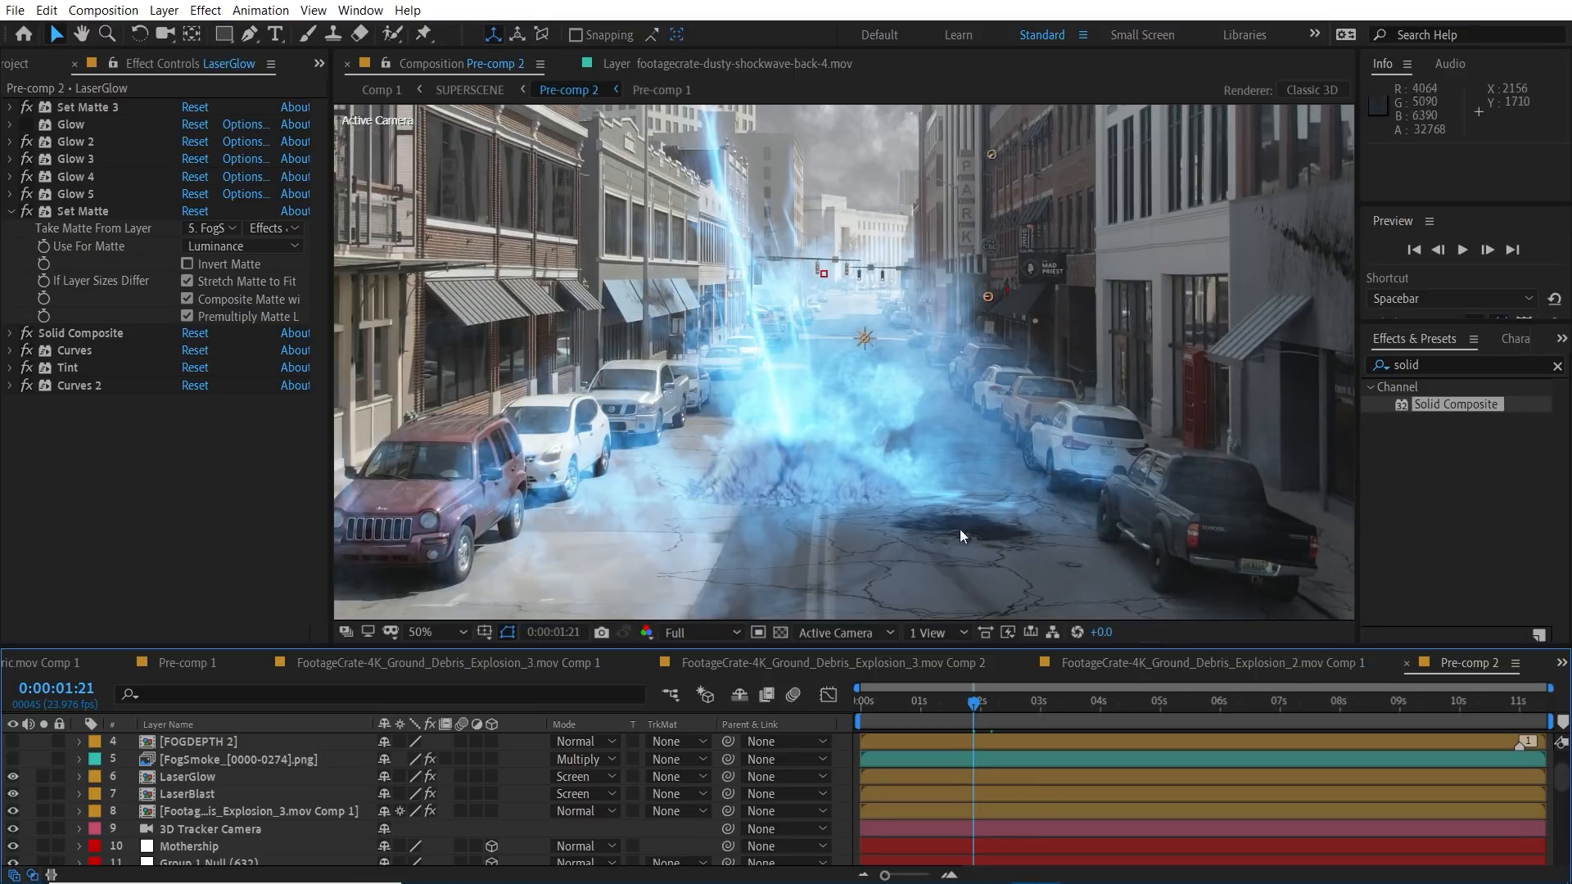